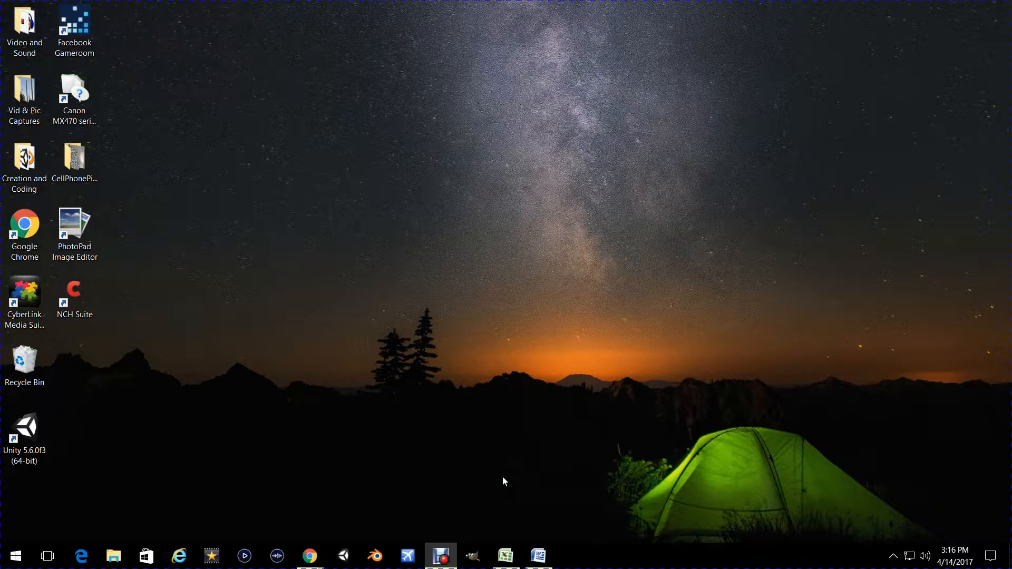
mouse_move(450, 515)
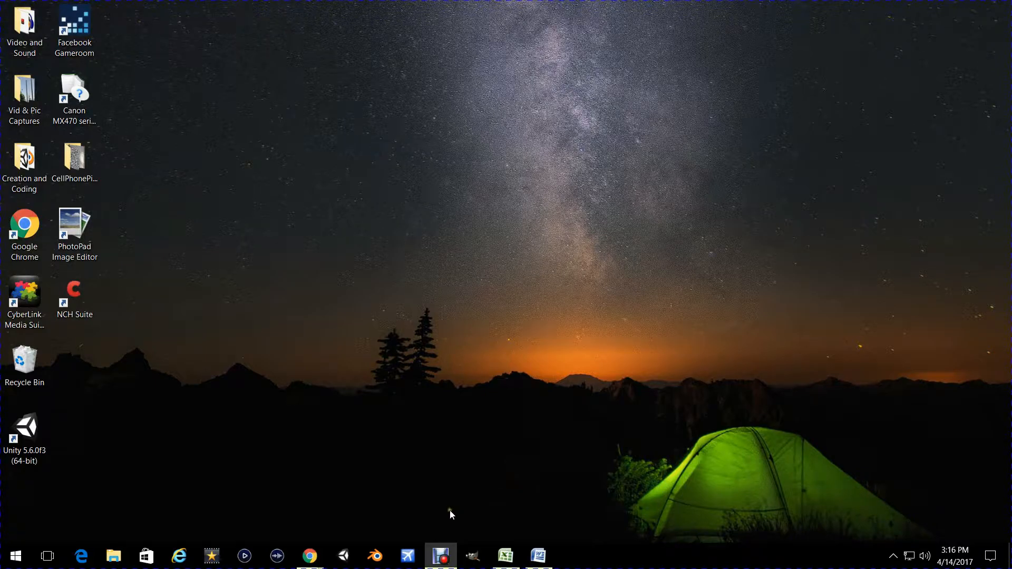
mouse_move(415, 476)
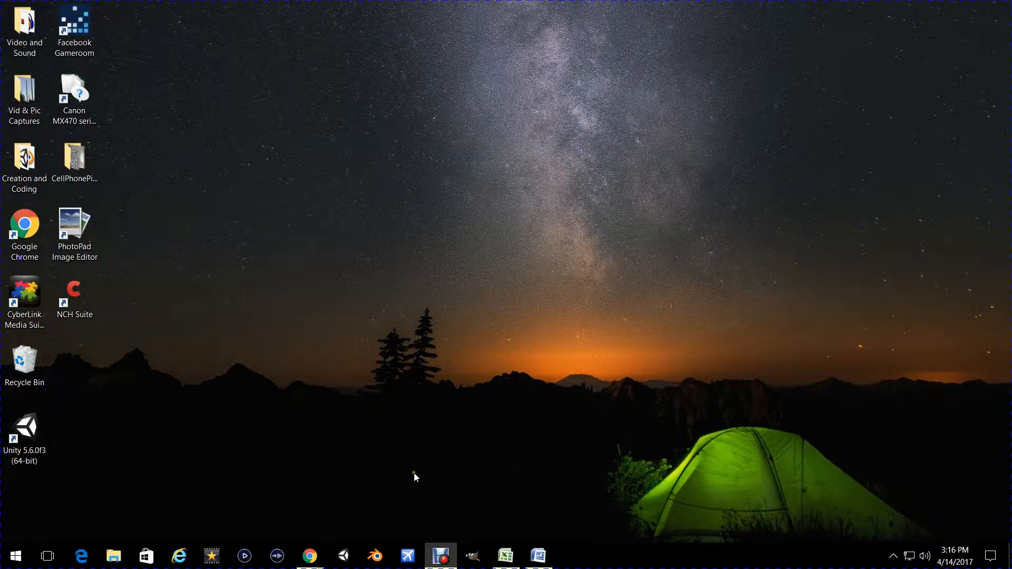
mouse_move(365, 515)
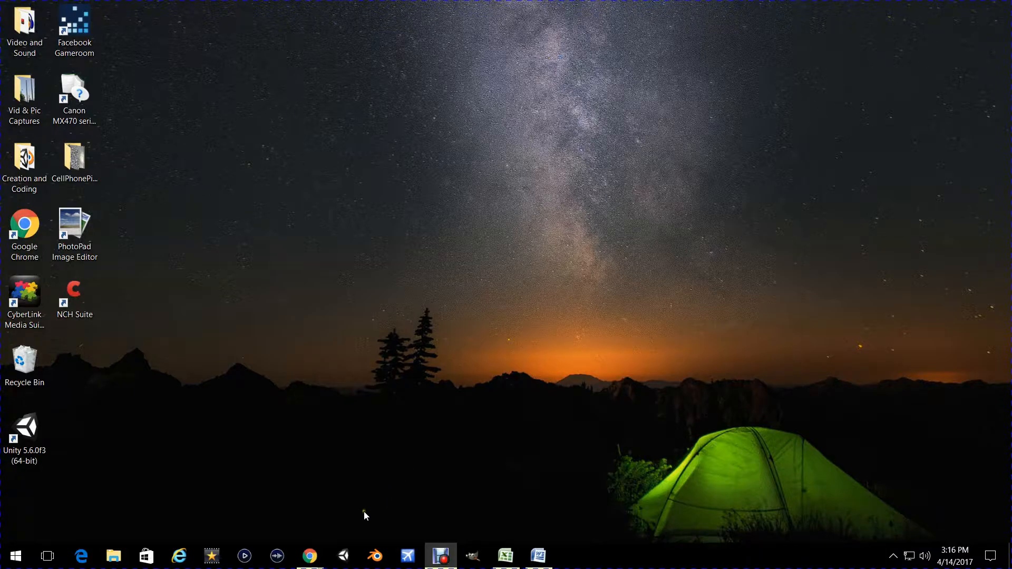
Launch VideoPad Video Editor from the taskbar
click(211, 556)
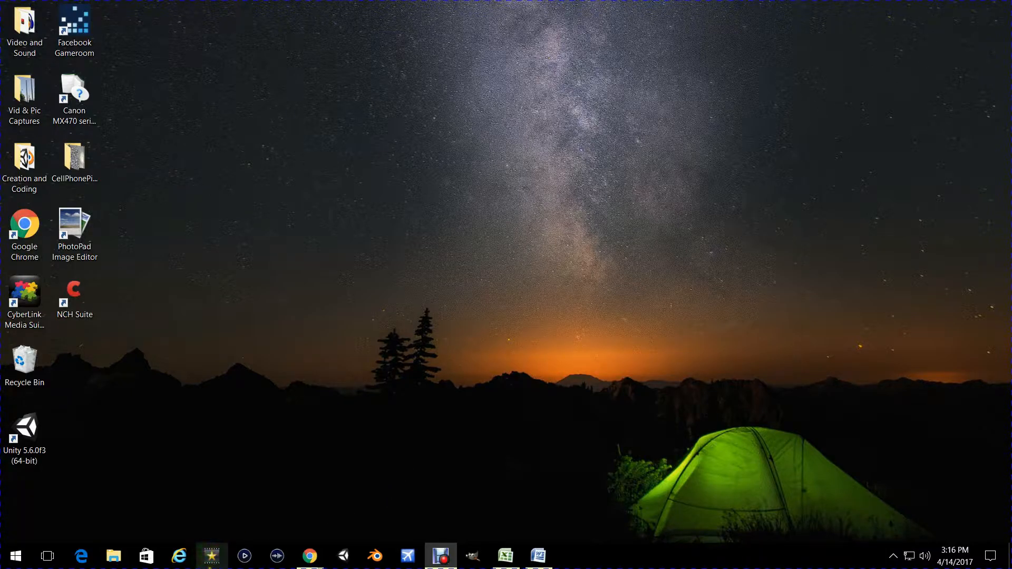
Dismiss the welcome screen and import the GTA 5 Mystery Galileo Observatory video from Downloads
click(441, 556)
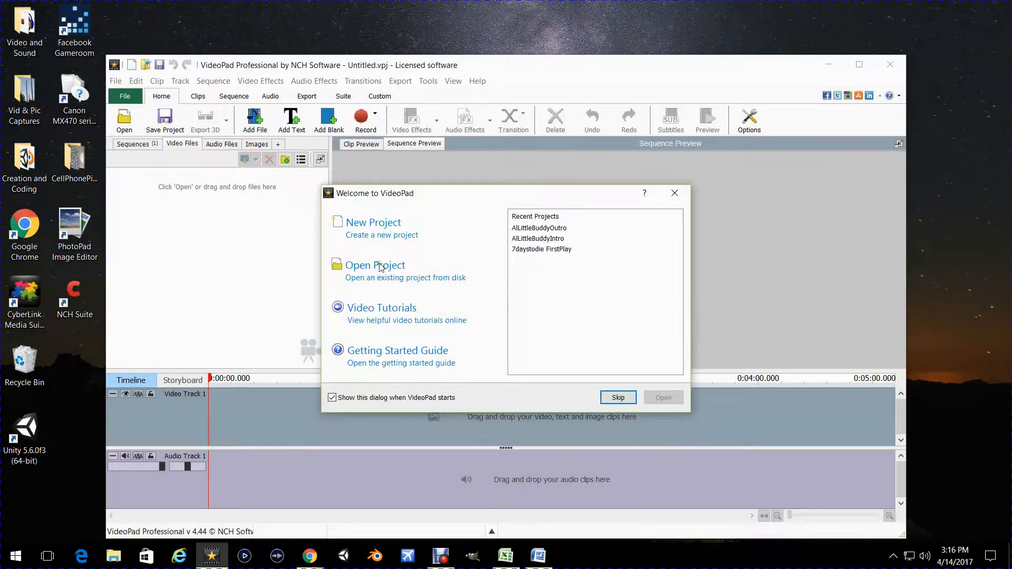
click(617, 397)
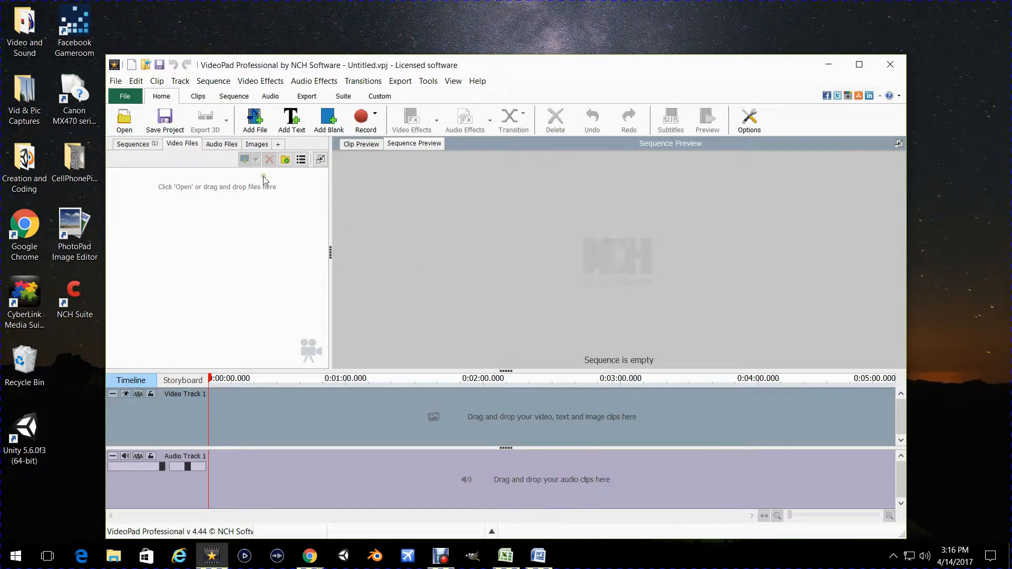
click(254, 120)
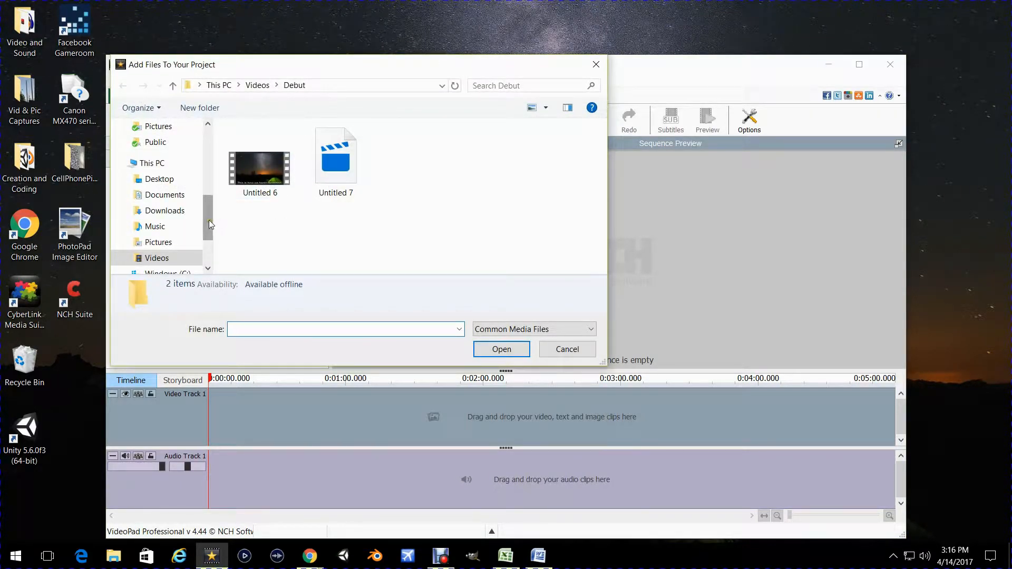
click(167, 210)
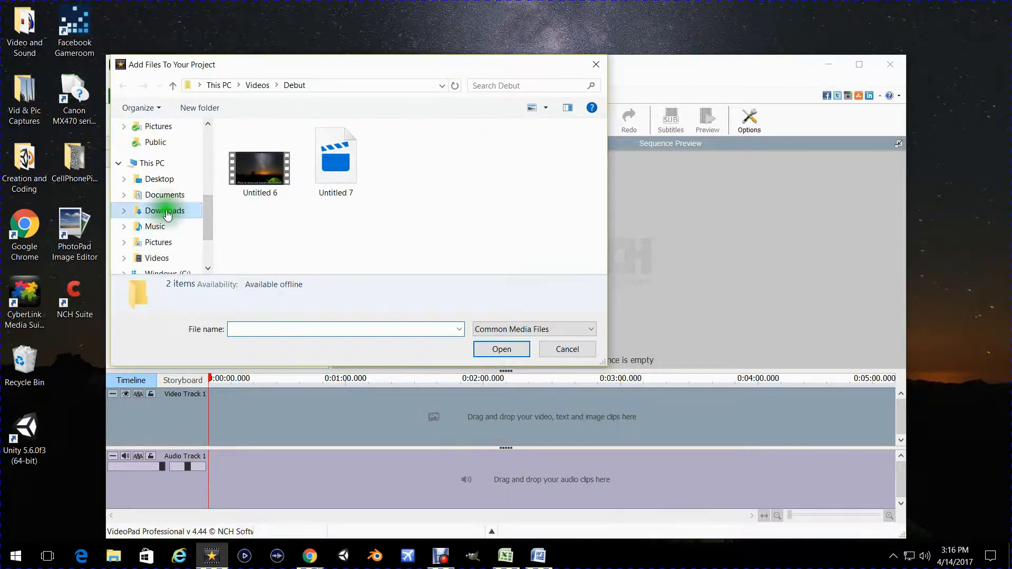
click(167, 211)
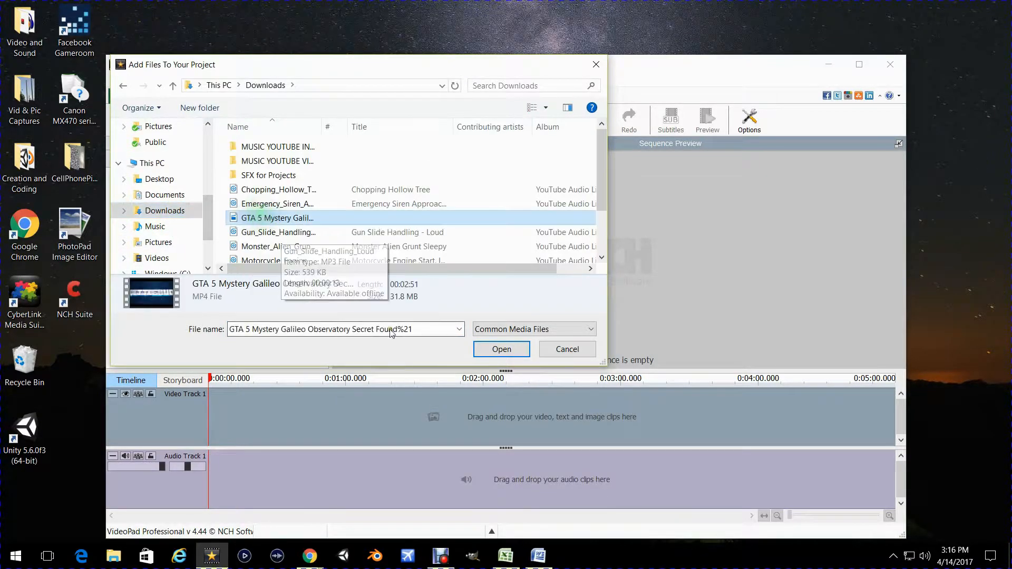
click(501, 349)
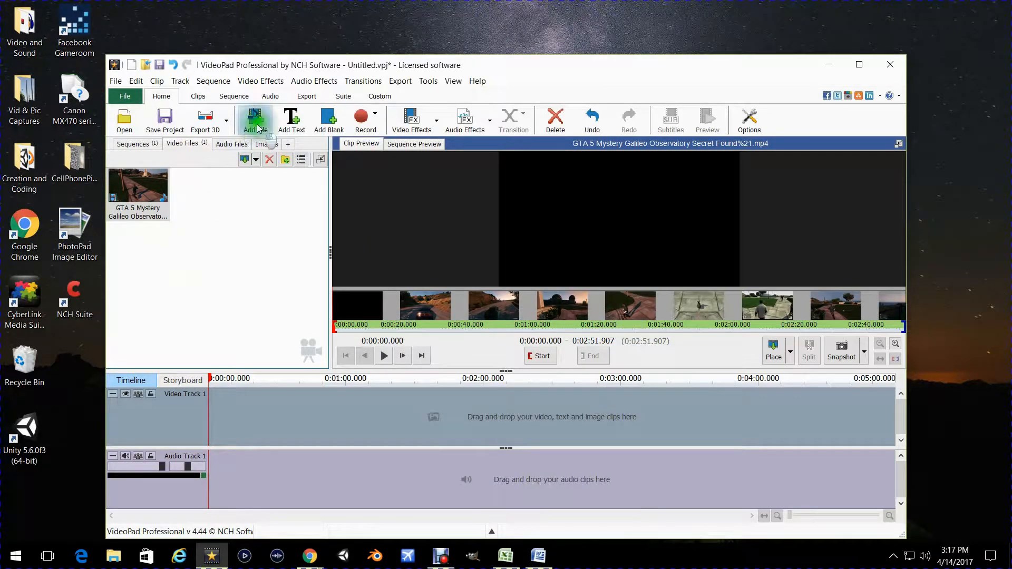
Import RedArrow.png from the Pictures folder into the project images
click(254, 120)
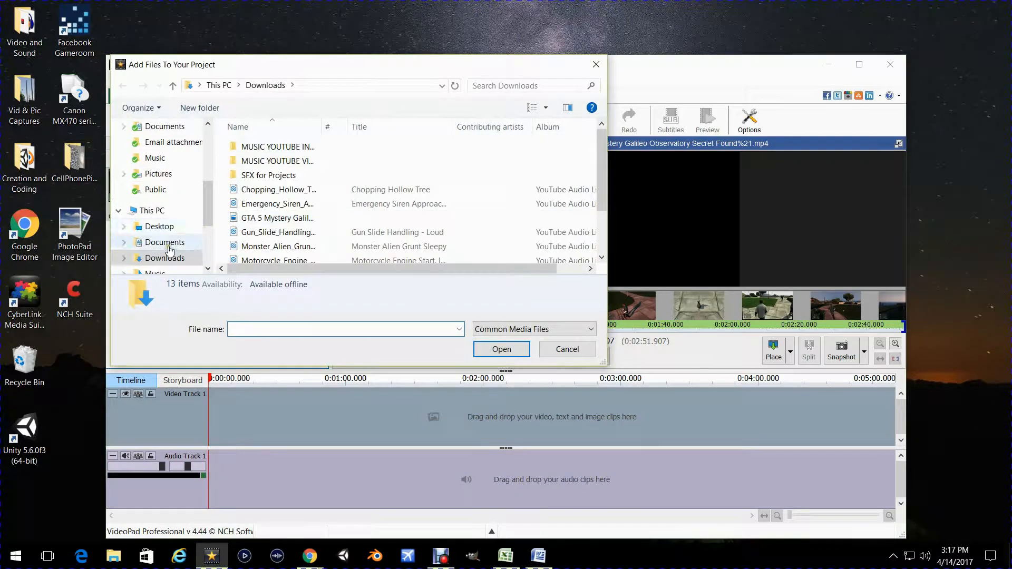
click(164, 242)
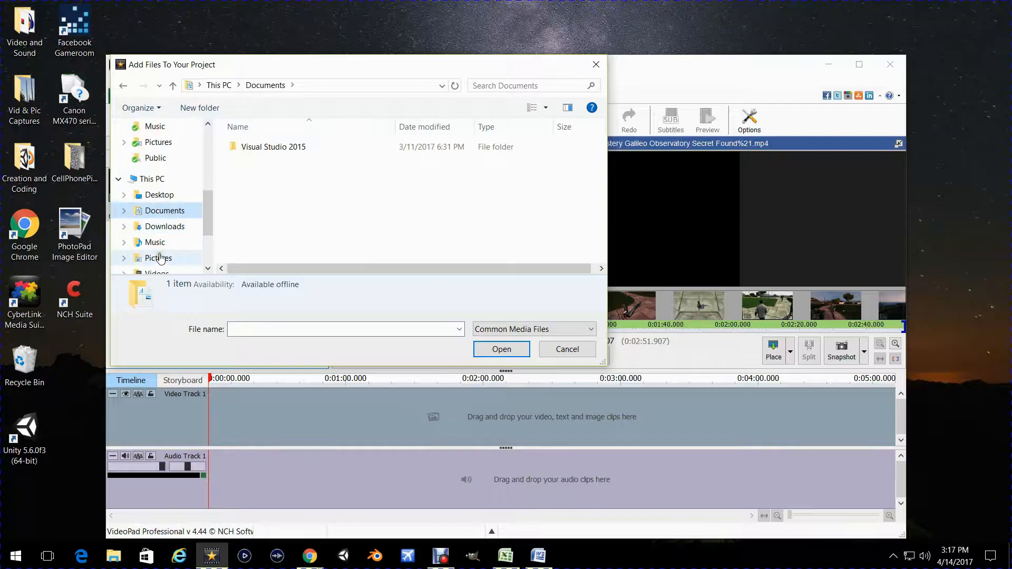
click(158, 257)
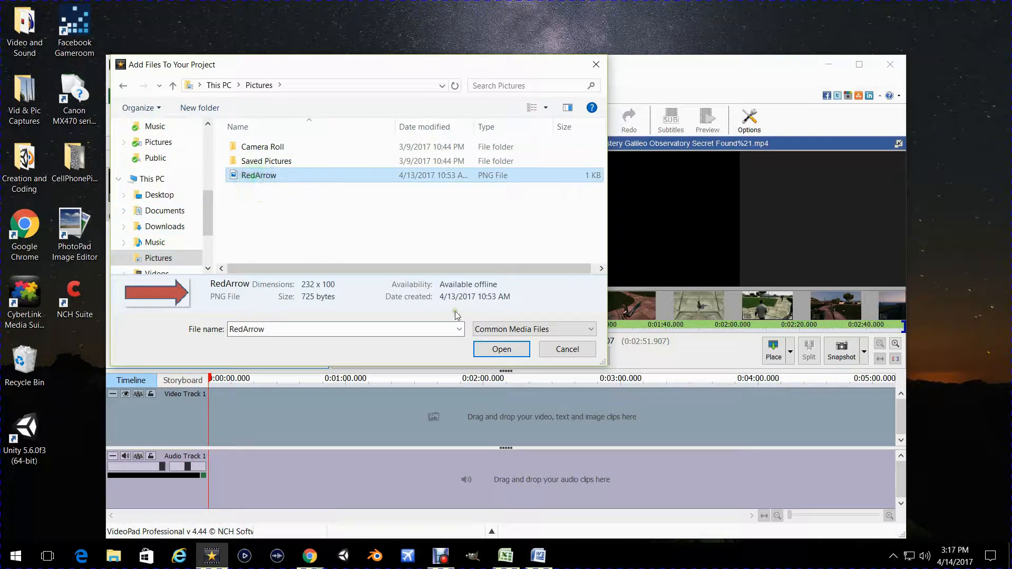
click(500, 349)
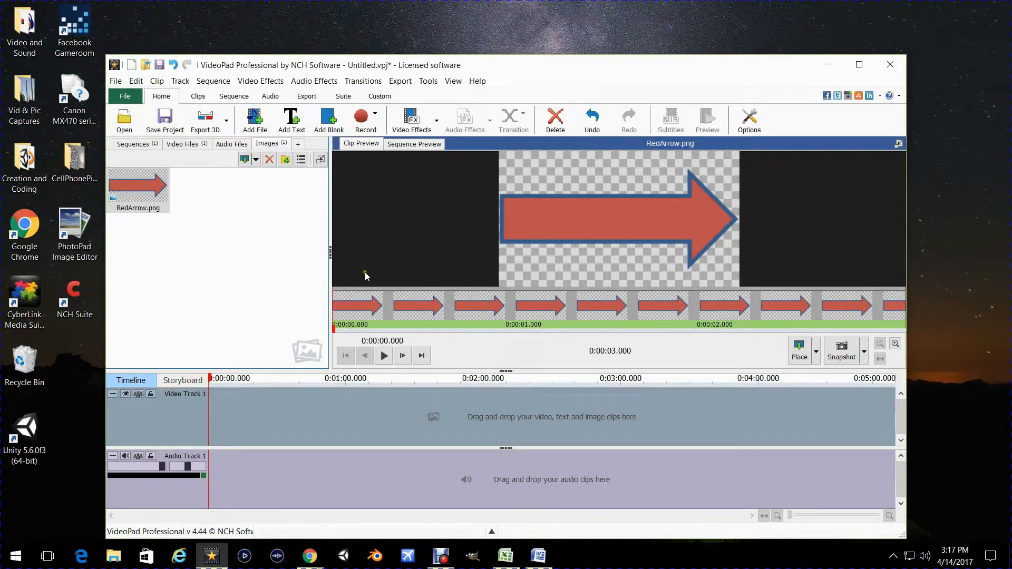
mouse_move(310, 277)
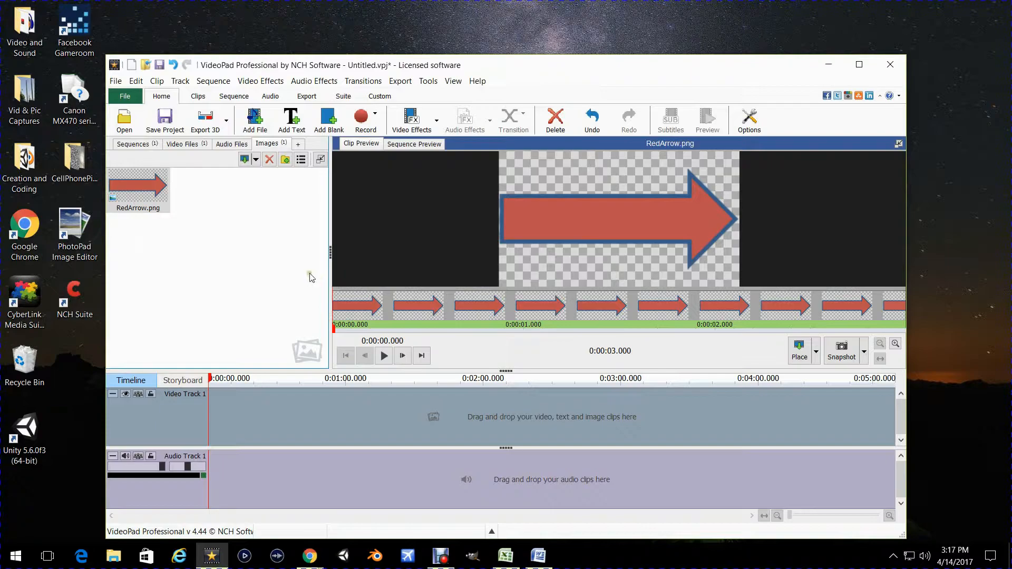
Show the imported video clips so the GTA clip can go on the timeline
click(182, 144)
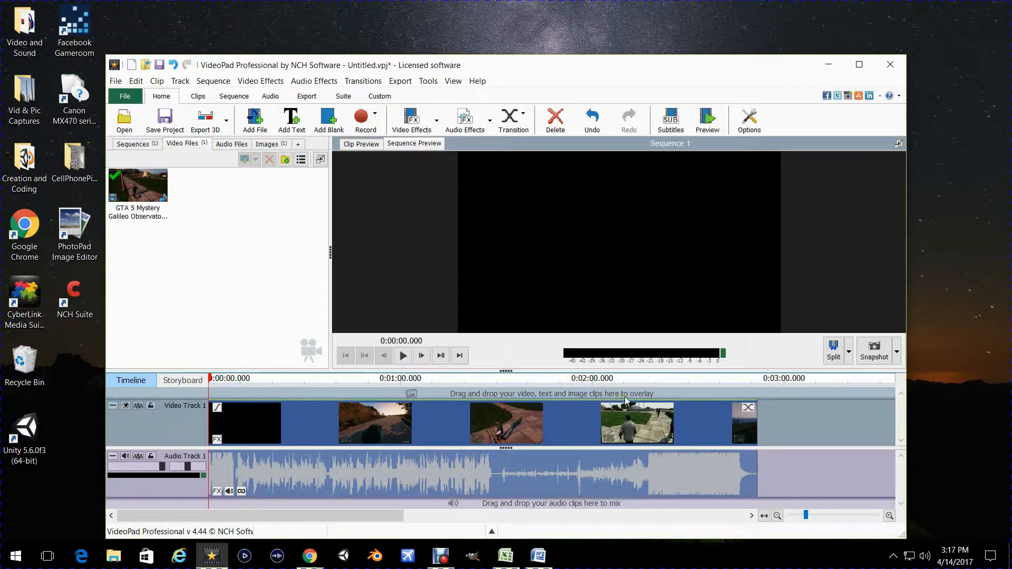
mouse_move(267, 144)
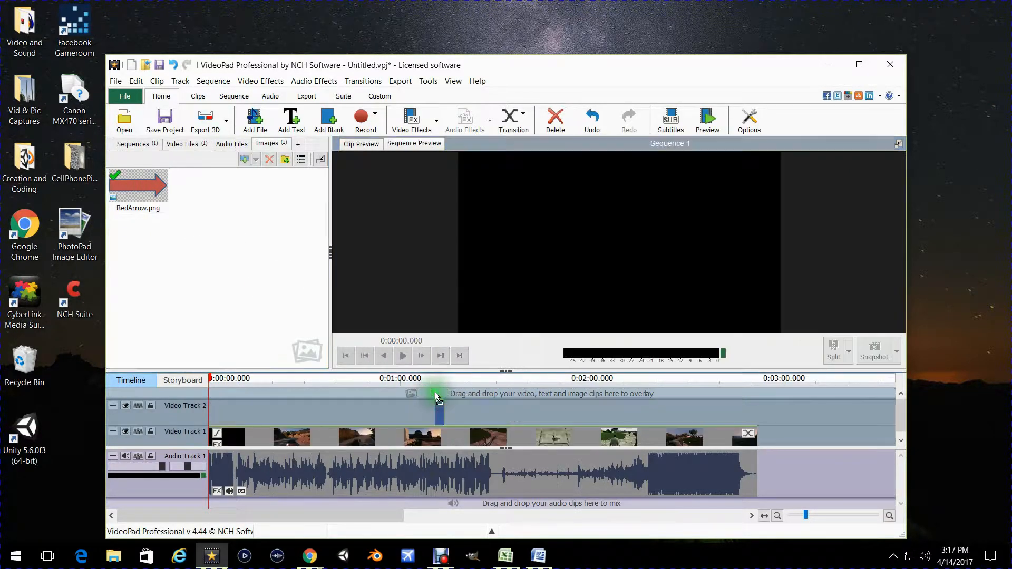
Place RedArrow on Video Track 2, stretch it across the gameplay's full length and preview it
drag(439, 410, 213, 410)
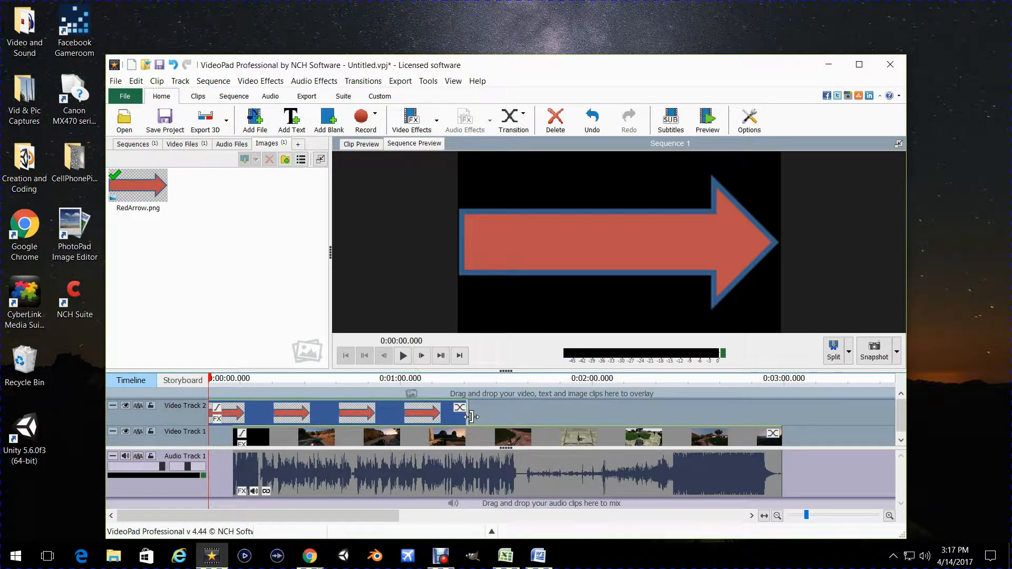
drag(471, 414, 781, 410)
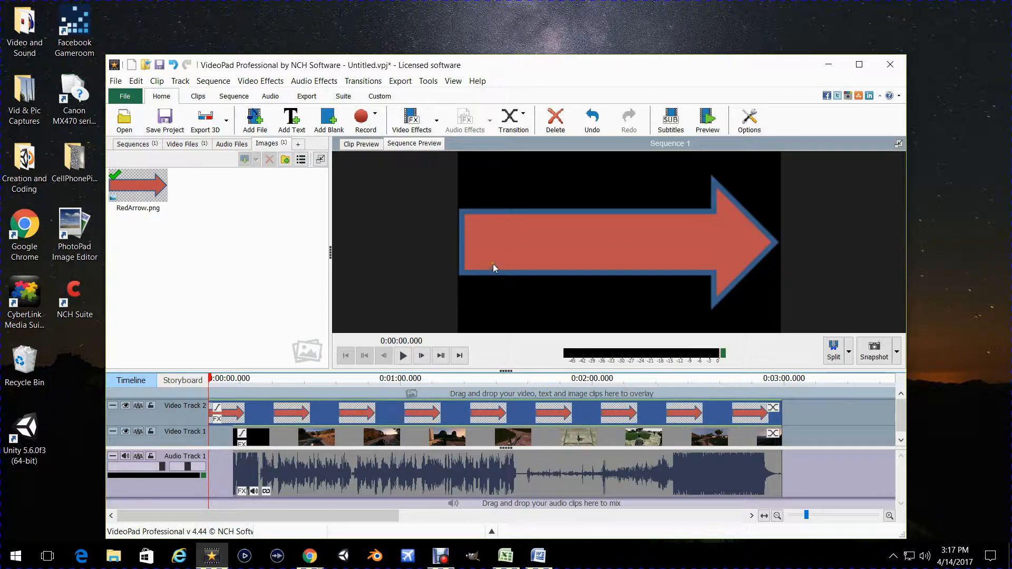
mouse_move(425, 198)
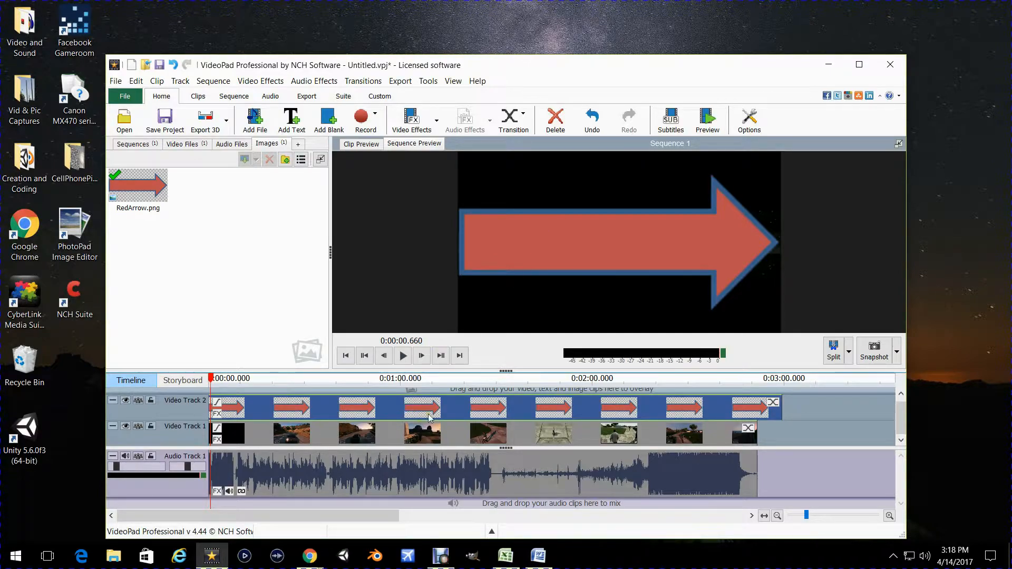
click(402, 355)
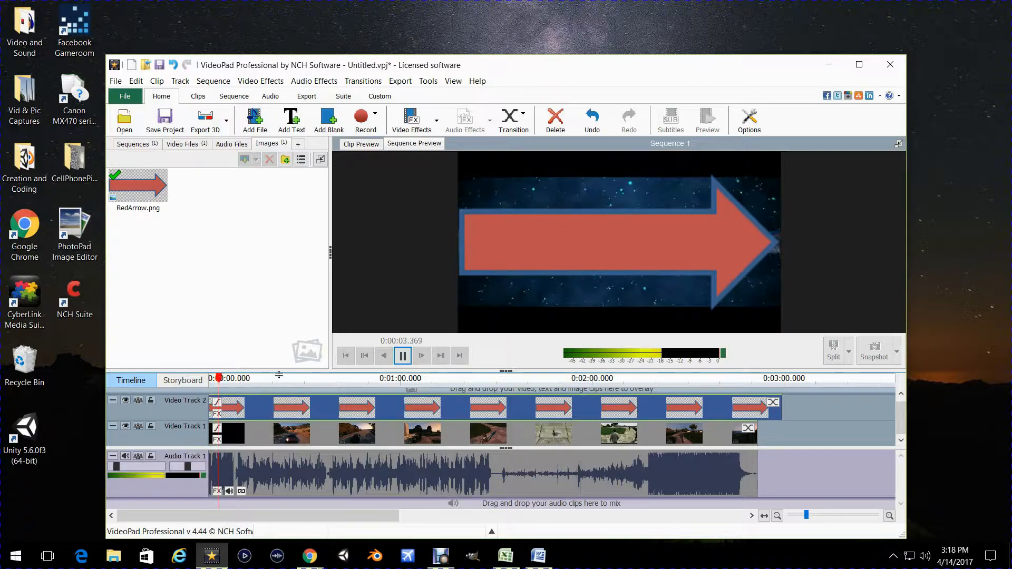
click(402, 355)
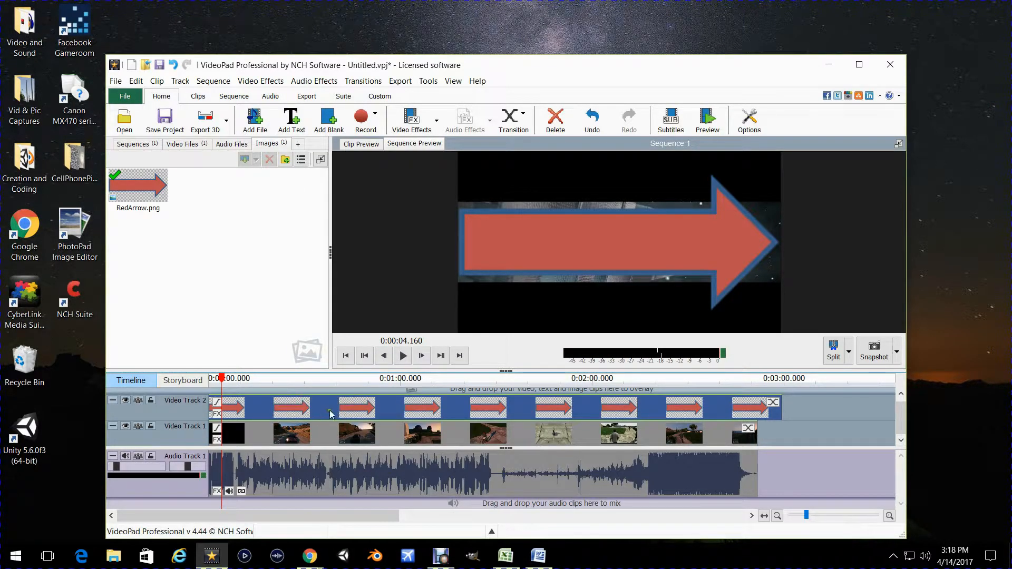
mouse_move(254, 89)
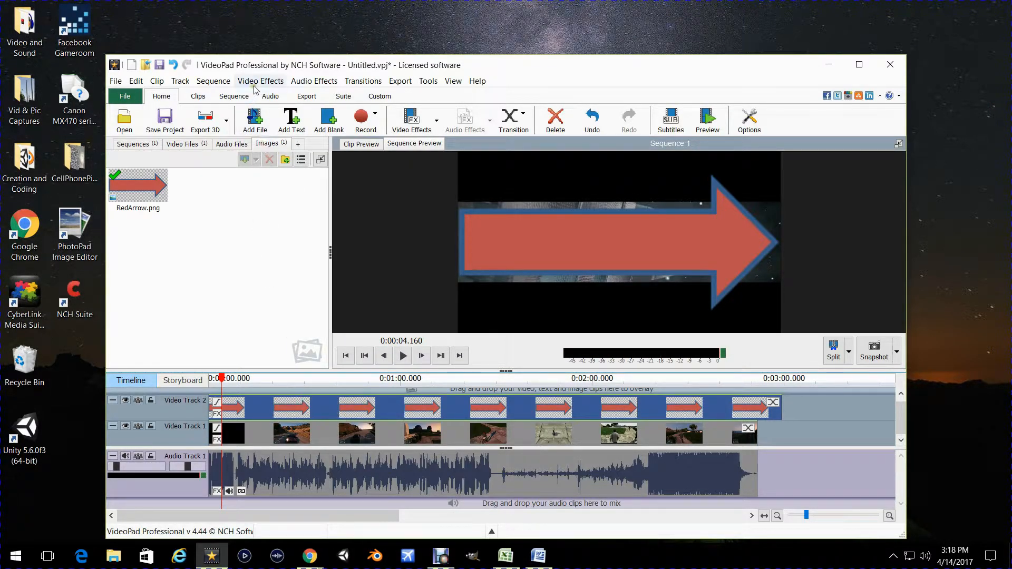
Add a Scale effect to the arrow clip and reduce it to 0.18 of original size
click(260, 81)
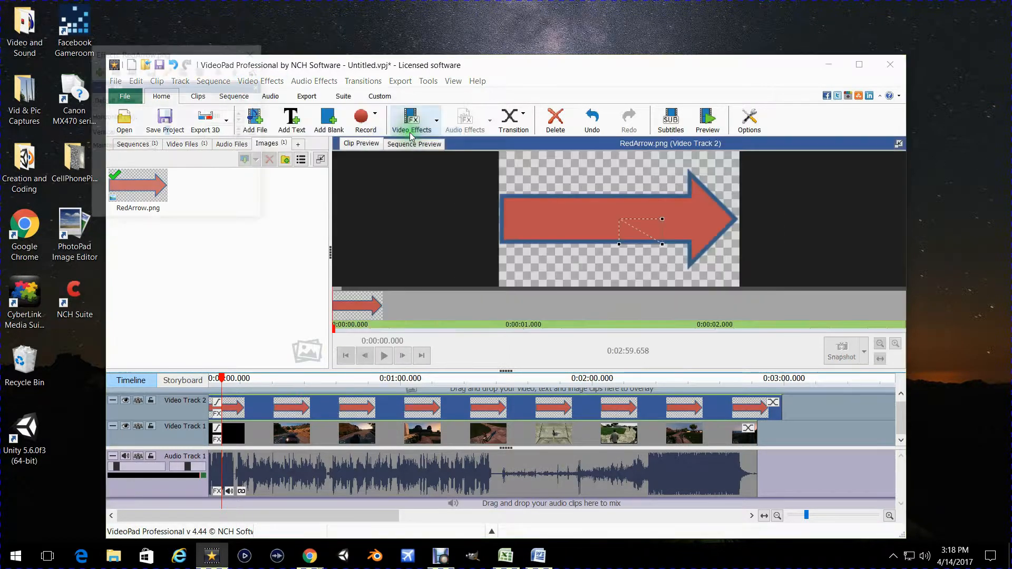
click(412, 120)
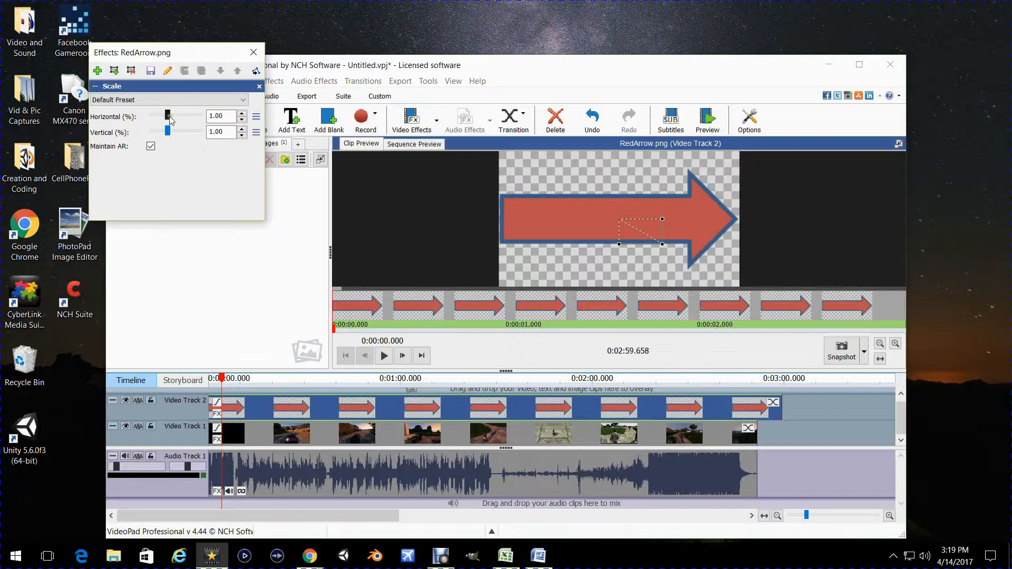
drag(168, 116, 162, 119)
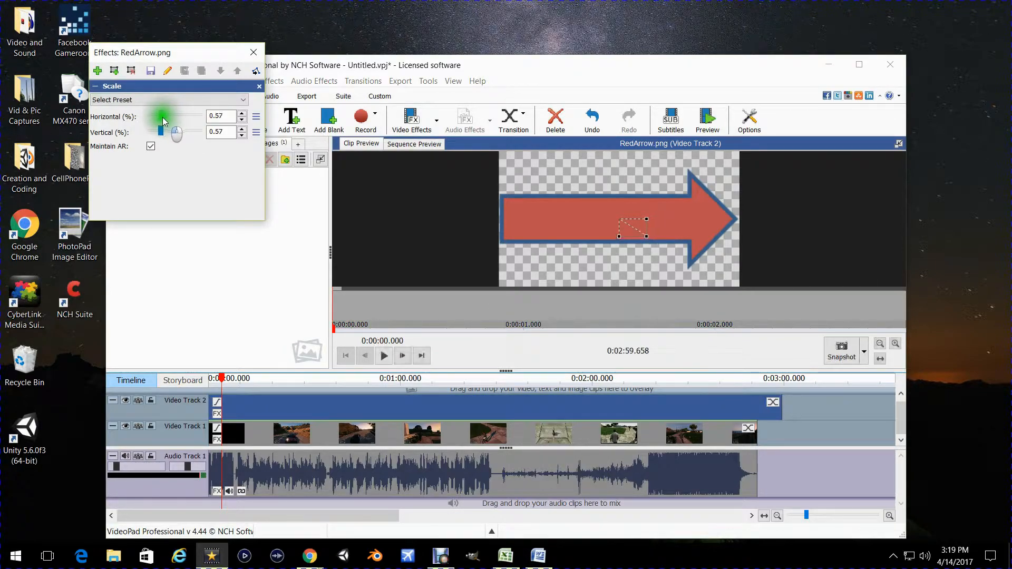
drag(163, 121, 157, 122)
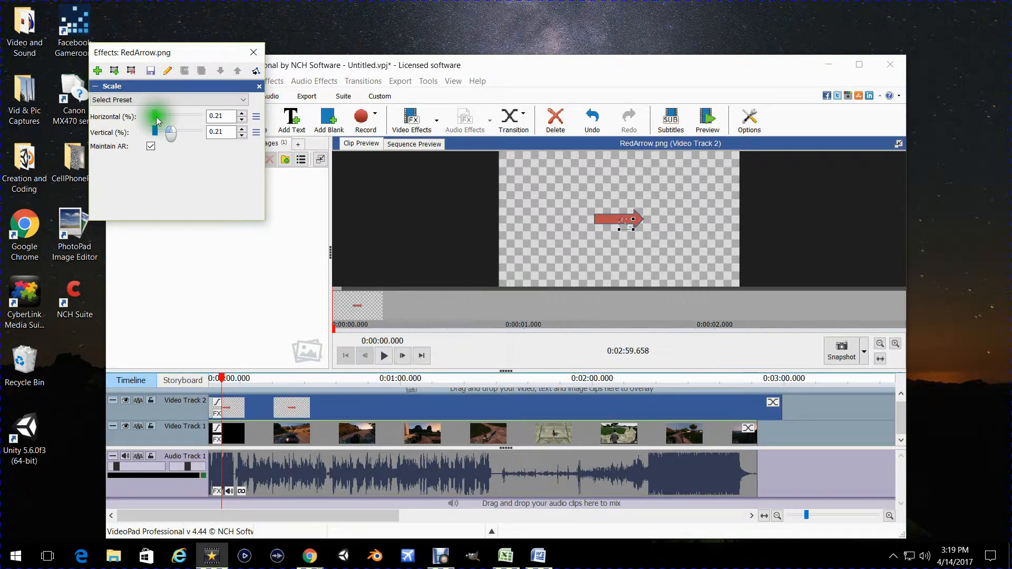
drag(157, 116, 154, 116)
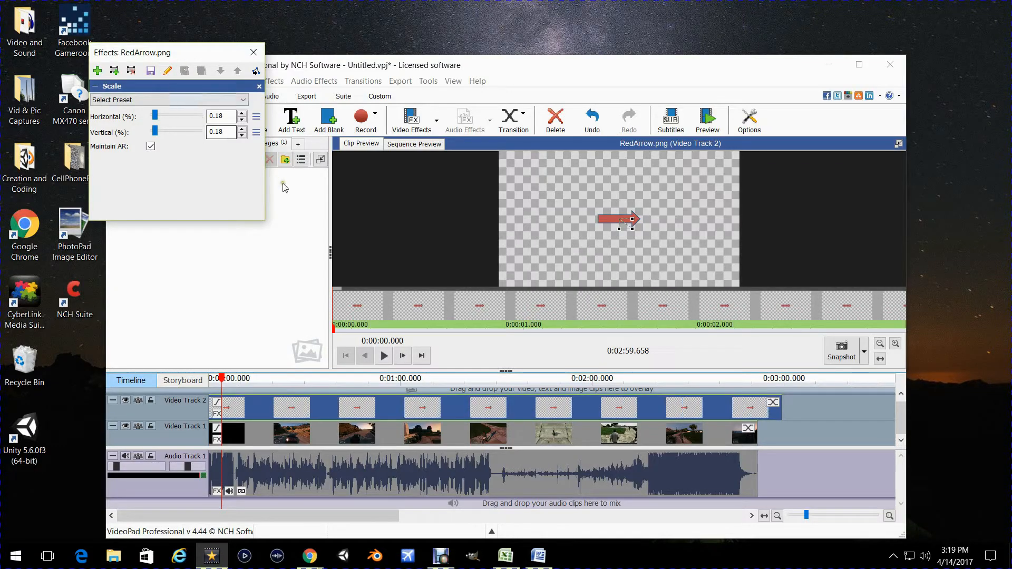
mouse_move(488, 274)
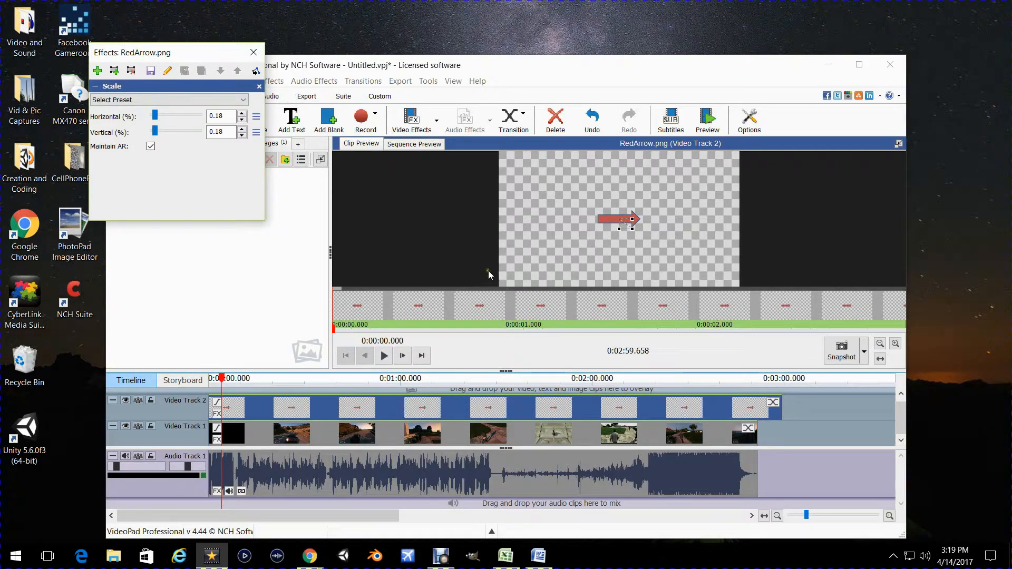
mouse_move(136, 100)
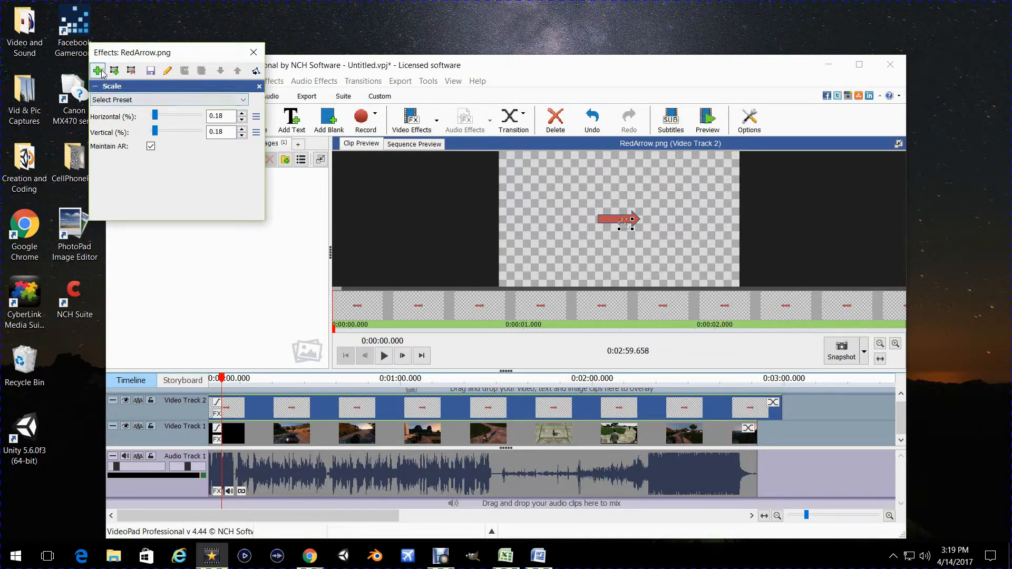
click(97, 70)
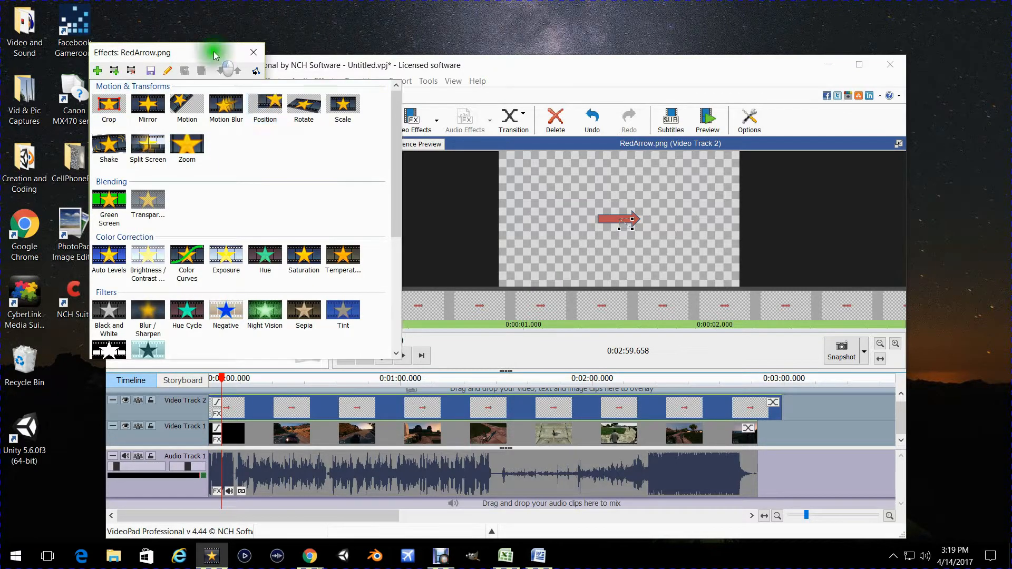
click(253, 53)
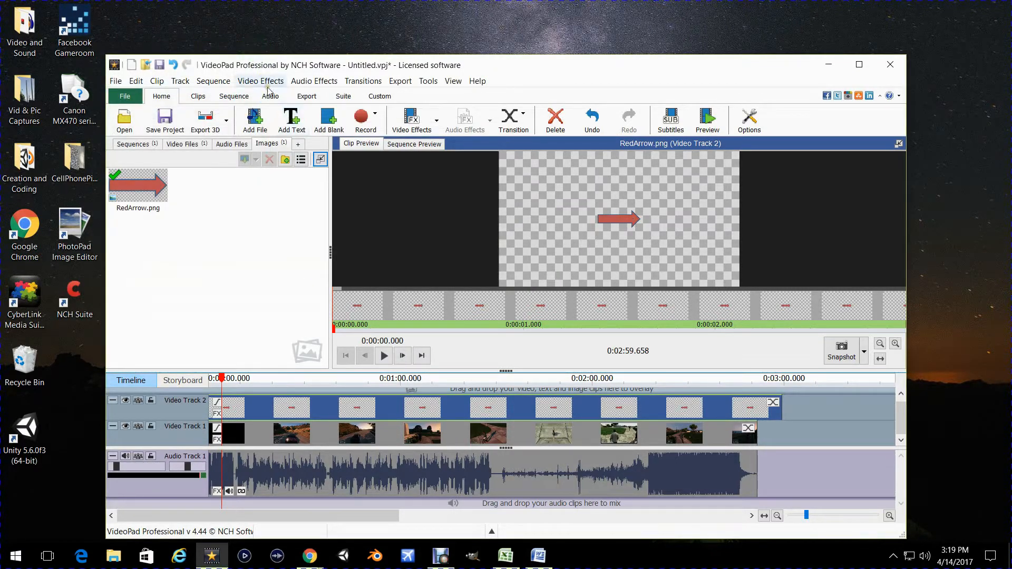
Add a Position effect to the arrow and slide it toward the bottom-right corner
click(260, 82)
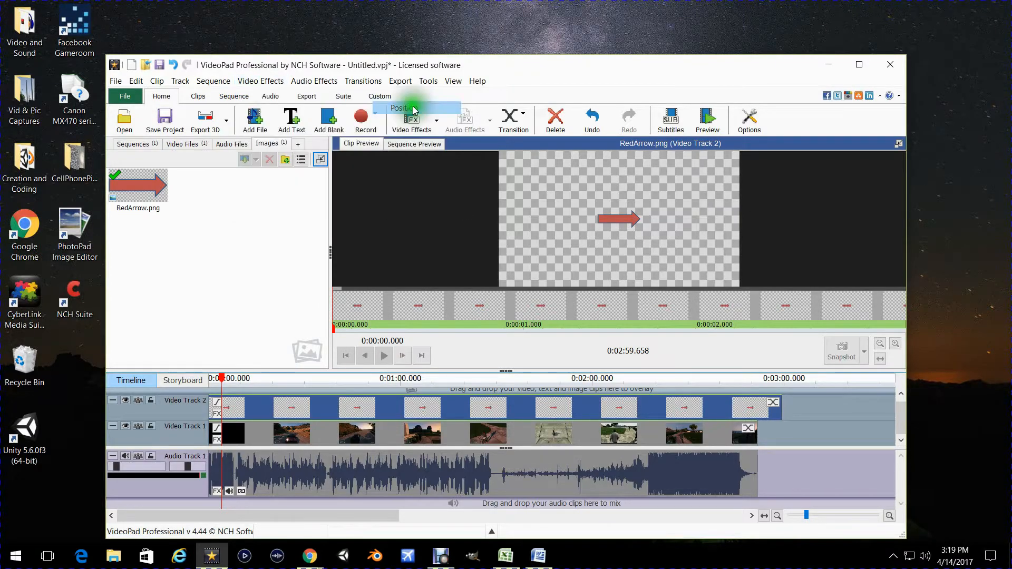
click(404, 107)
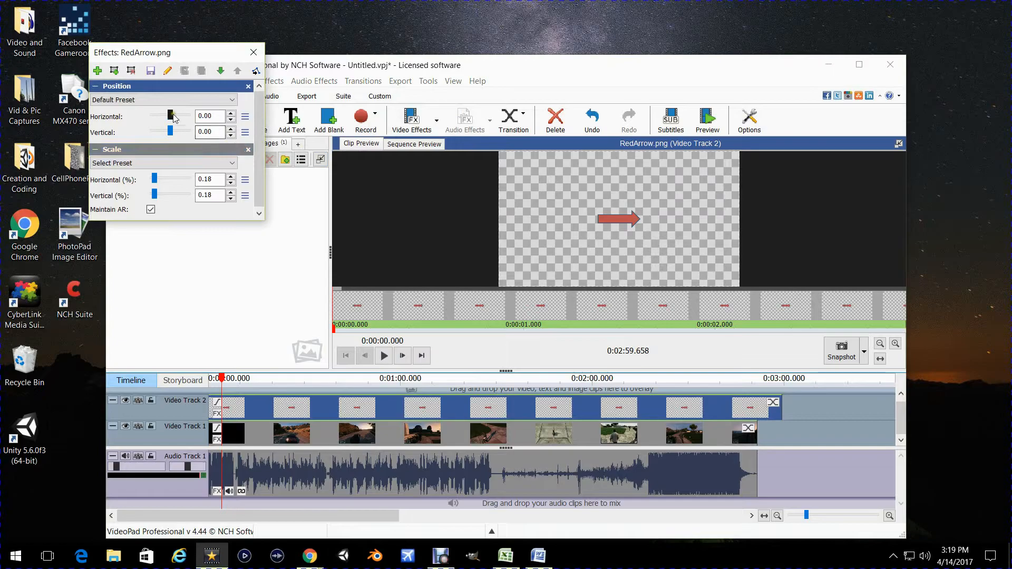
drag(170, 116, 187, 116)
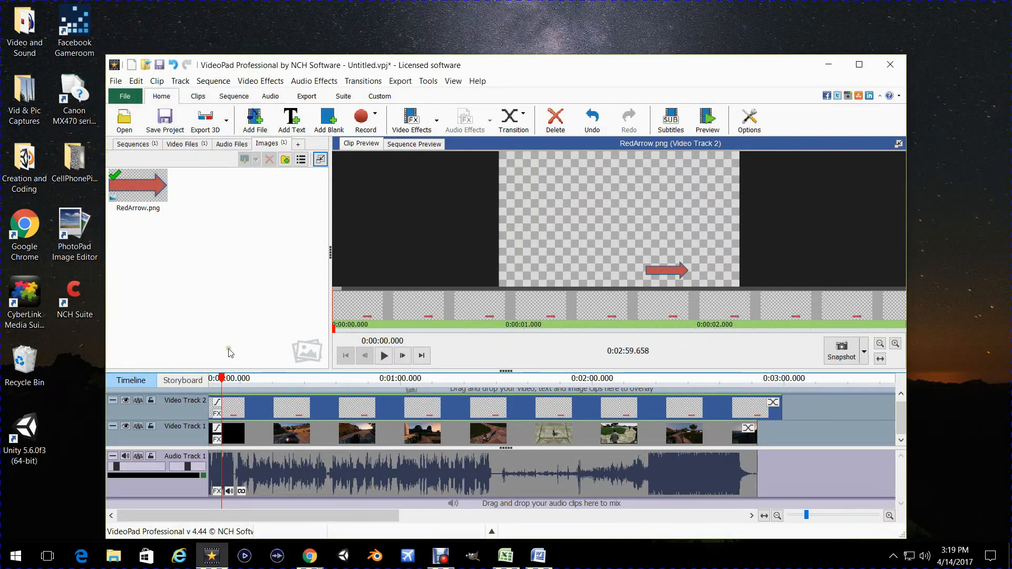
mouse_move(352, 382)
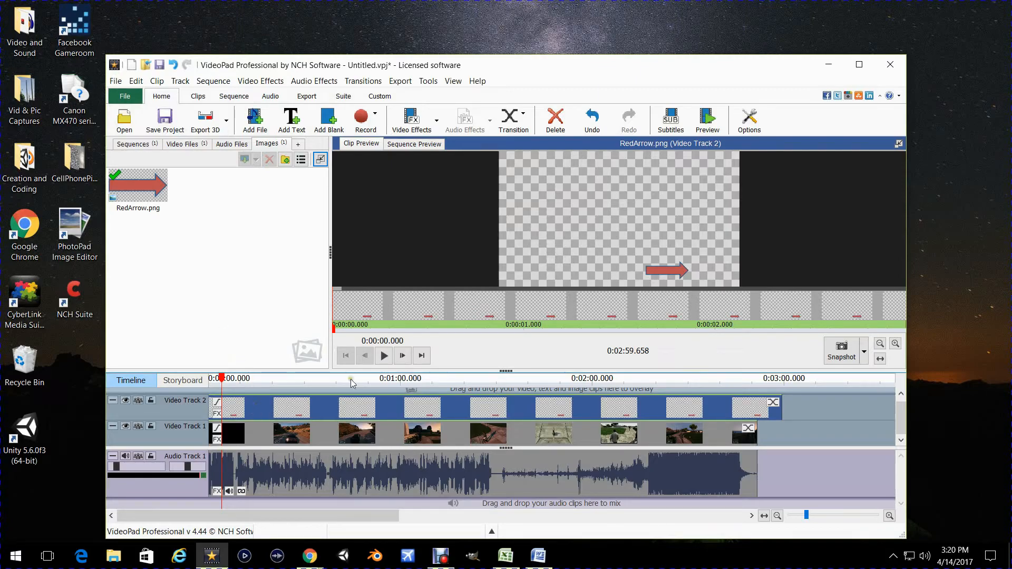
Switch to Sequence Preview, play the gameplay with the arrow overlay, then pause
click(383, 356)
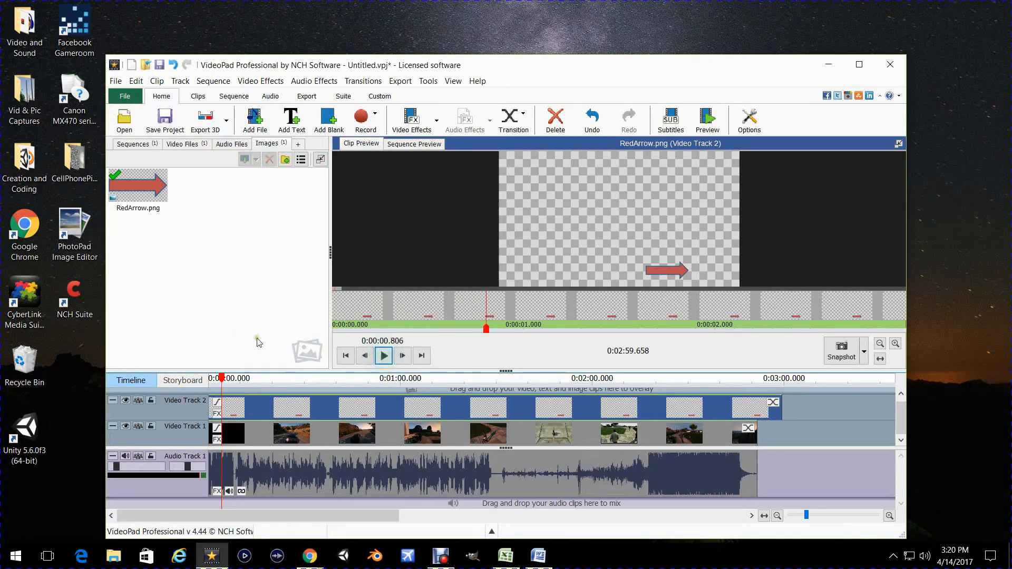
click(382, 355)
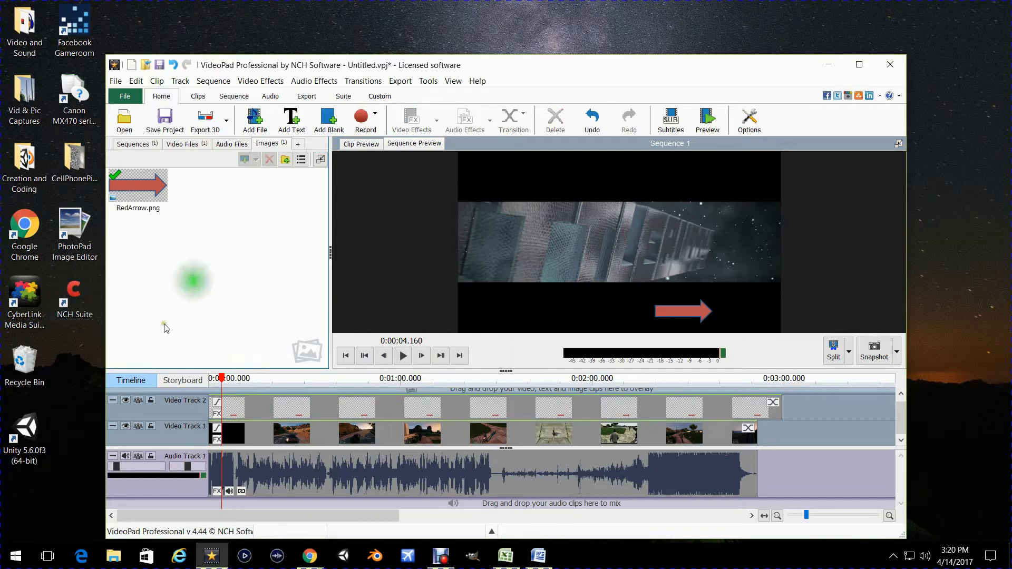
mouse_move(285, 318)
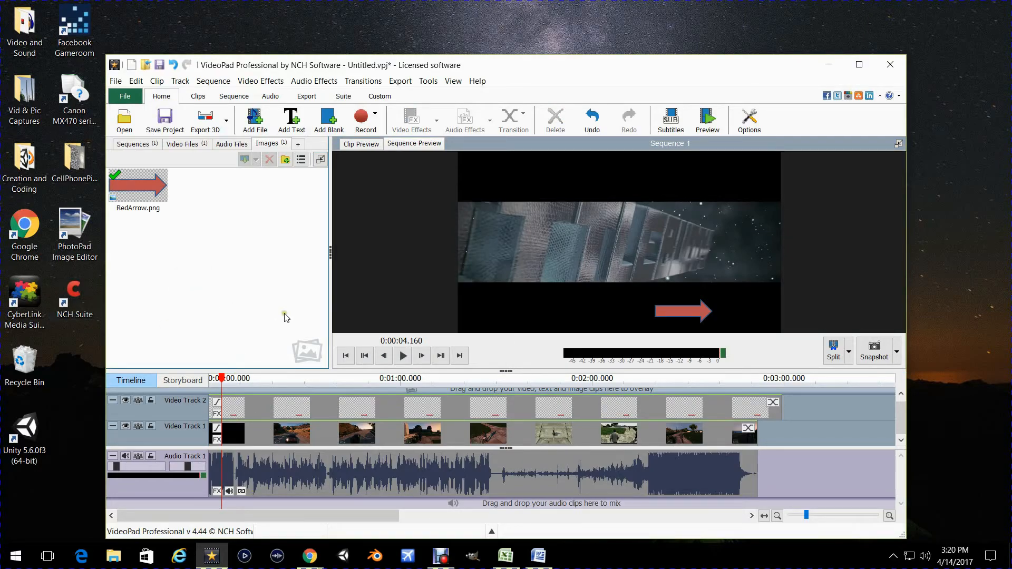
click(402, 355)
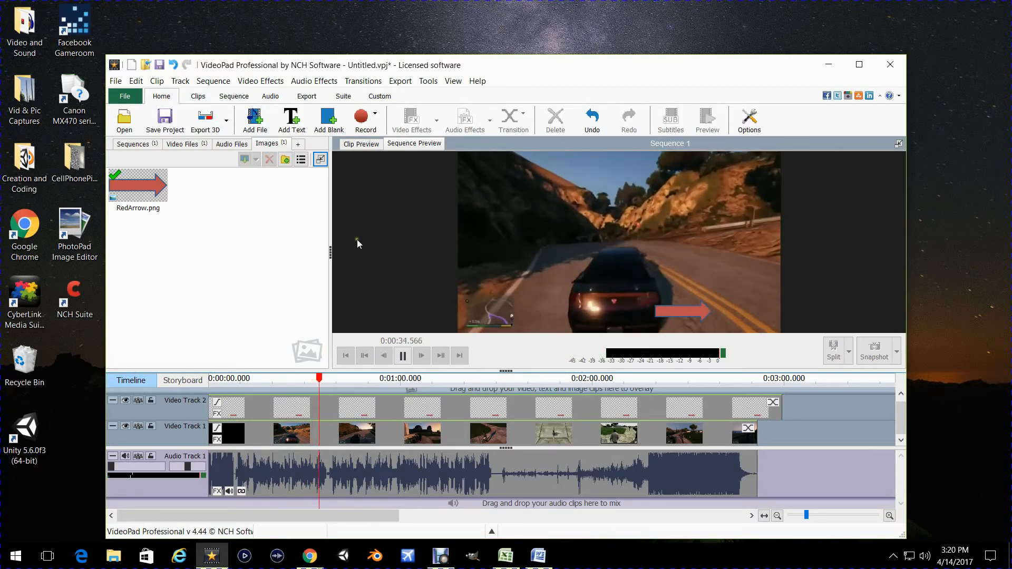
click(401, 355)
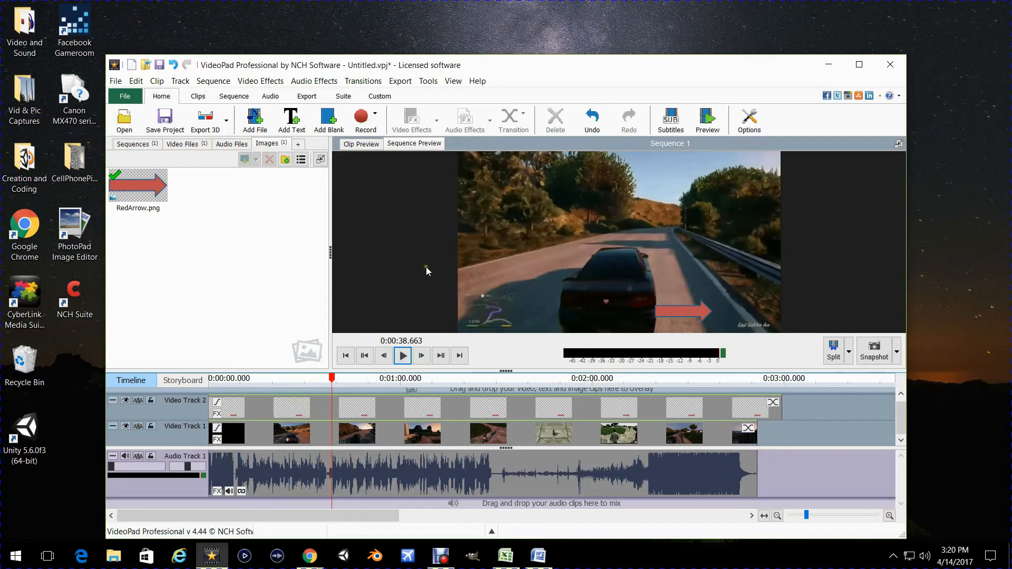
mouse_move(313, 241)
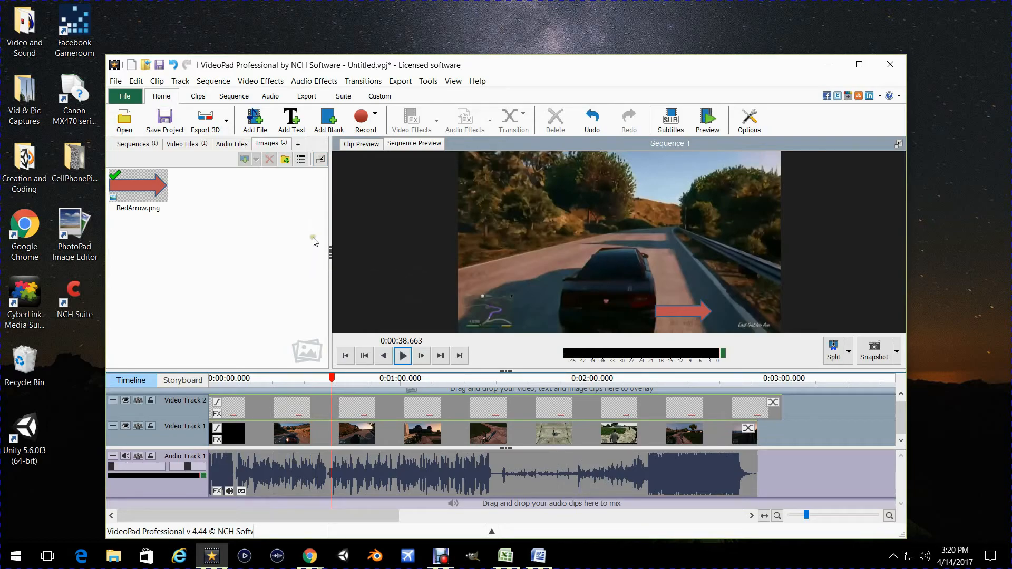